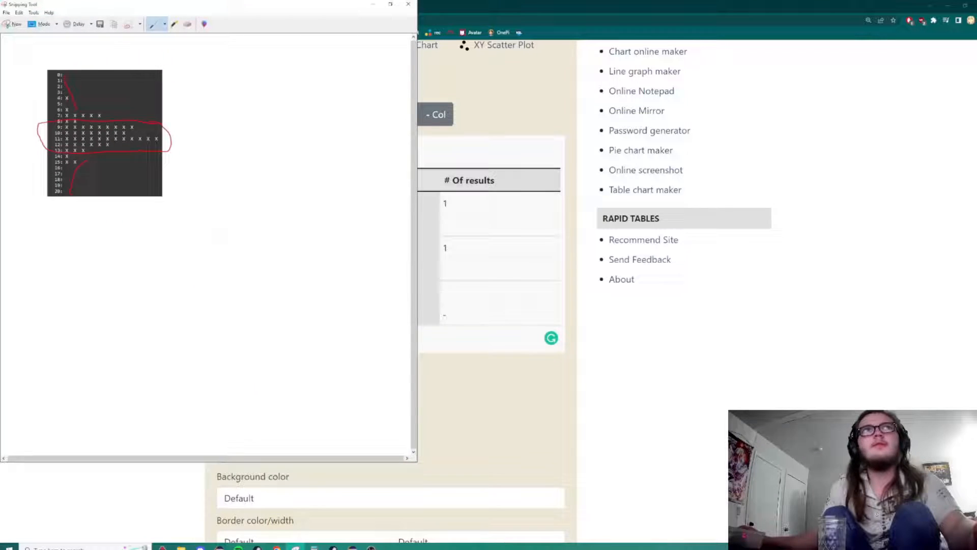
Switch from the Snipping Tool capture back to the browser showing the Canvas Part 2 instructions.
left_click(407, 5)
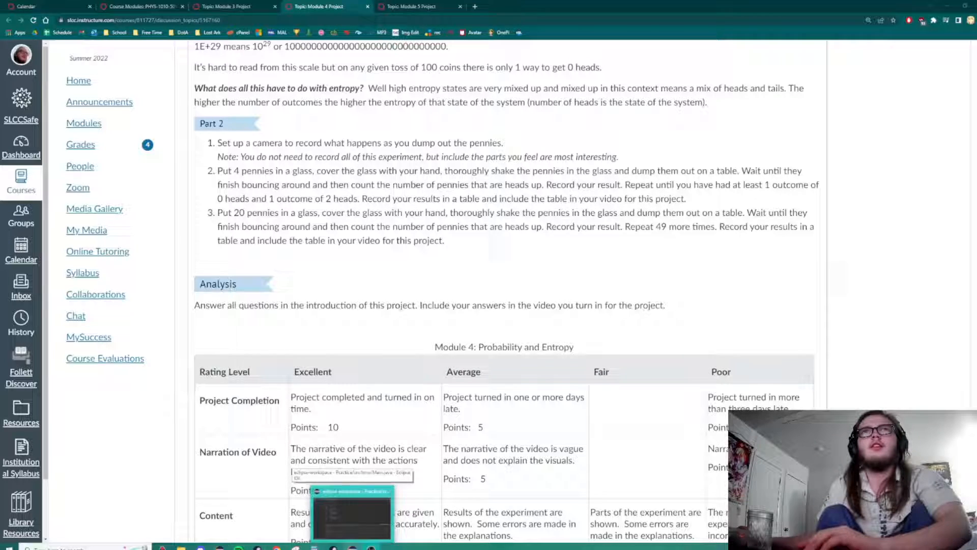
left_click(352, 517)
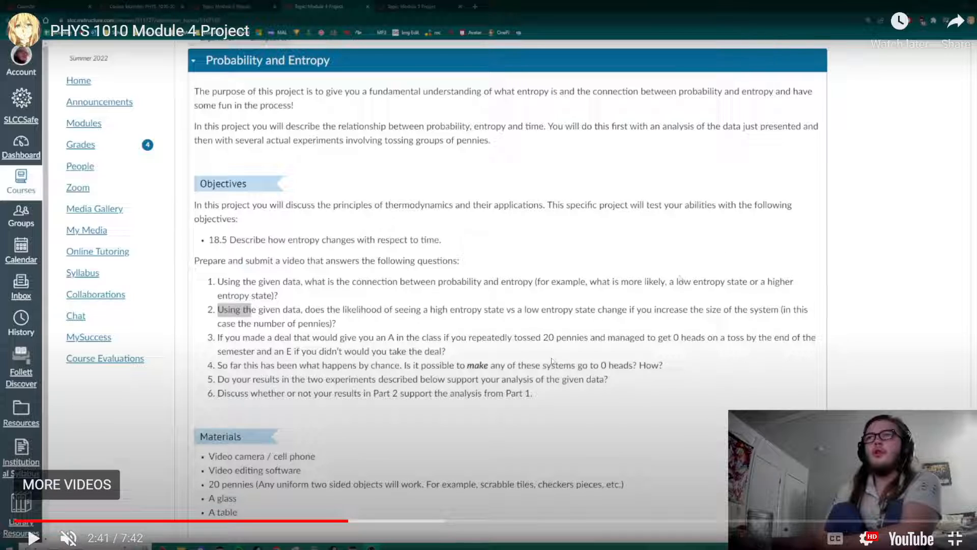
mouse_move(534, 357)
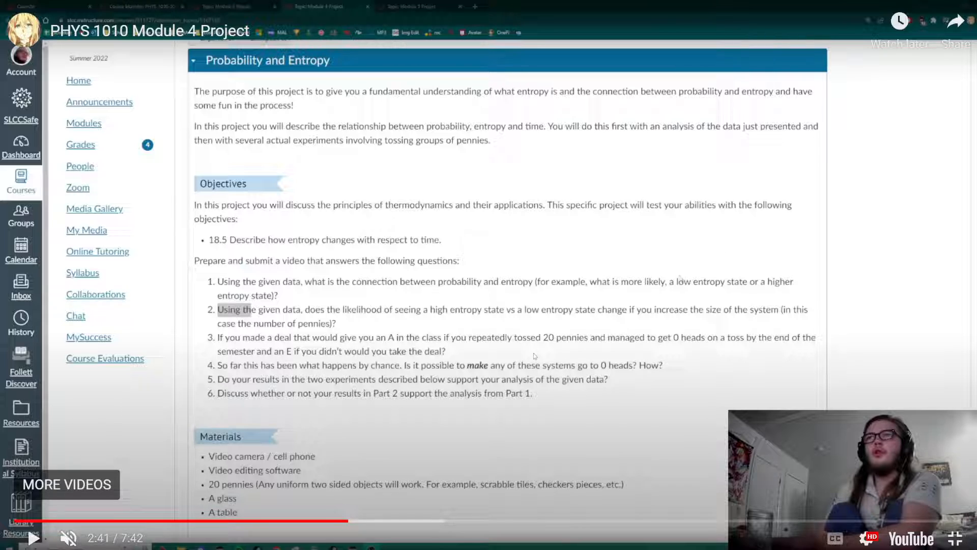
mouse_move(577, 401)
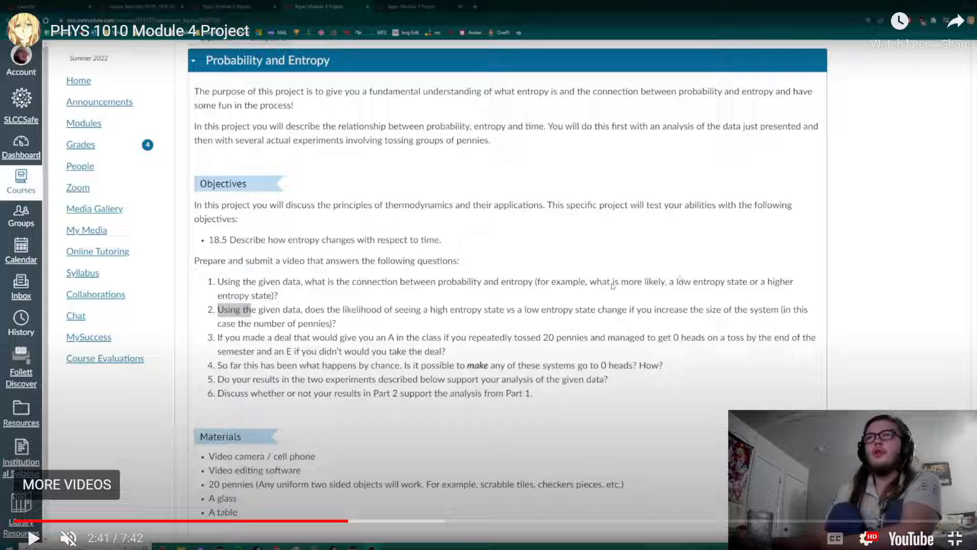
mouse_move(568, 385)
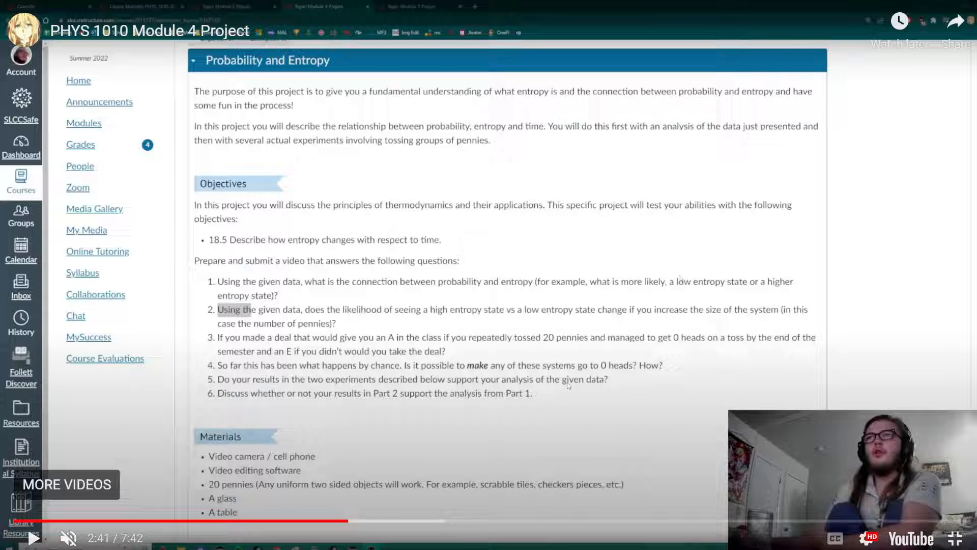
mouse_move(397, 333)
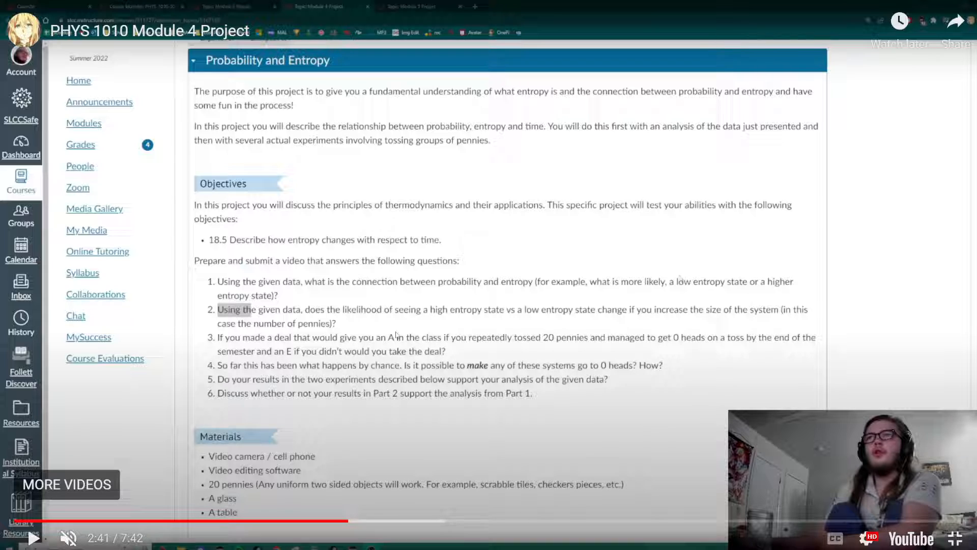
mouse_move(511, 319)
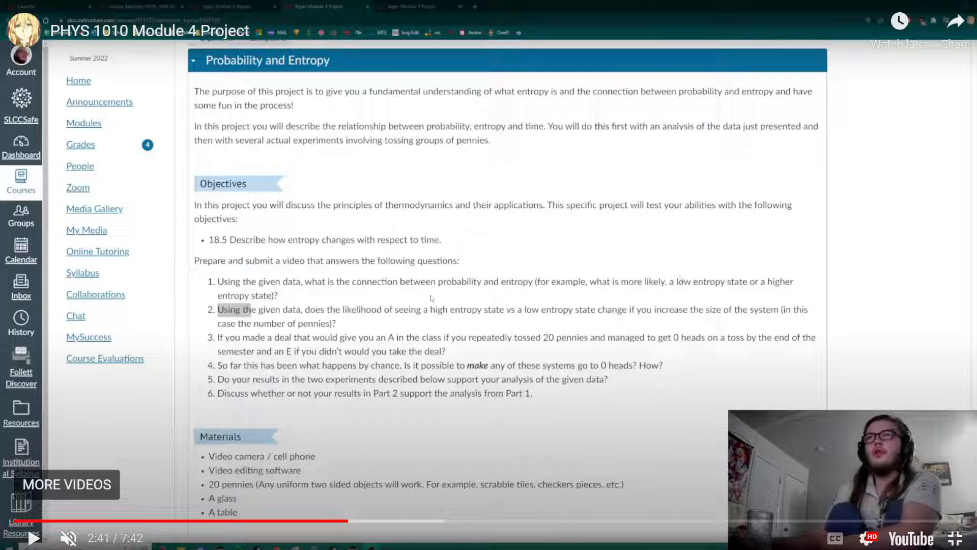
mouse_move(433, 212)
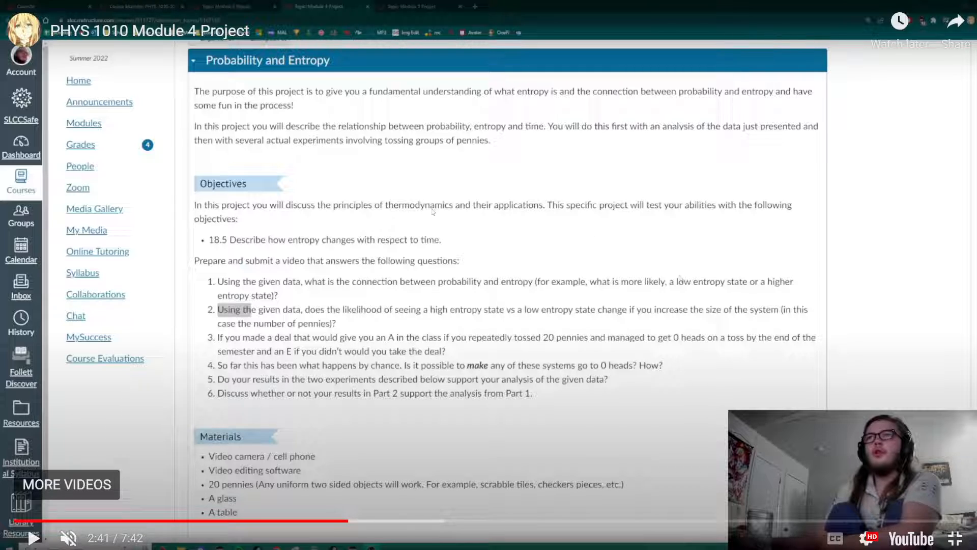
mouse_move(528, 339)
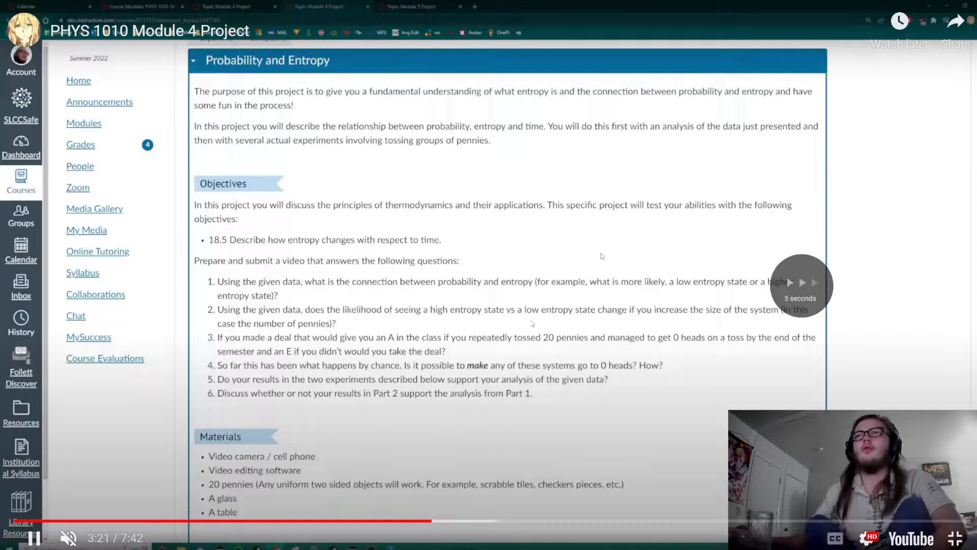
Bring up the Canvas project page with its objectives, six questions and materials list.
left_click(67, 537)
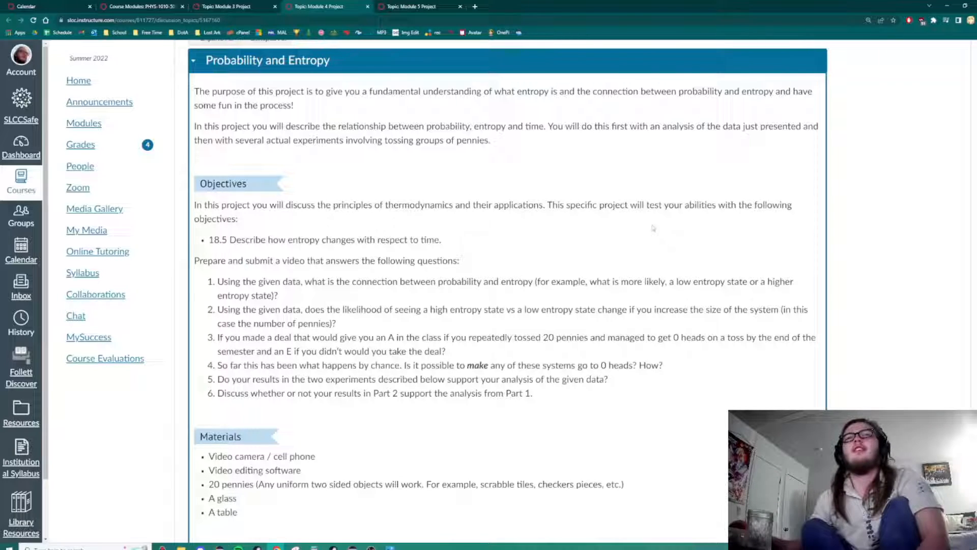
mouse_move(661, 226)
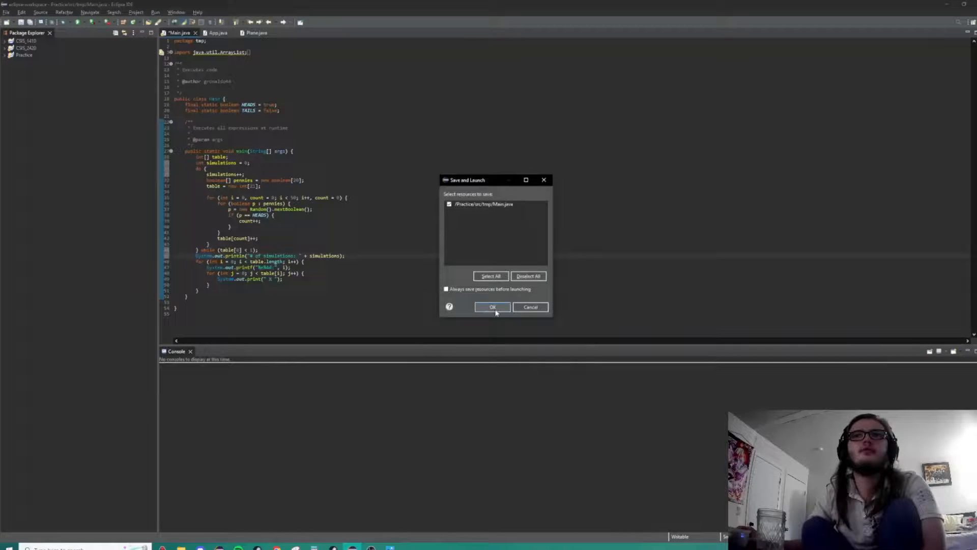
Run the Java coin-flip simulation and divide 5,548,750 by 60 in Calculator to get about 92,479.17.
left_click(493, 308)
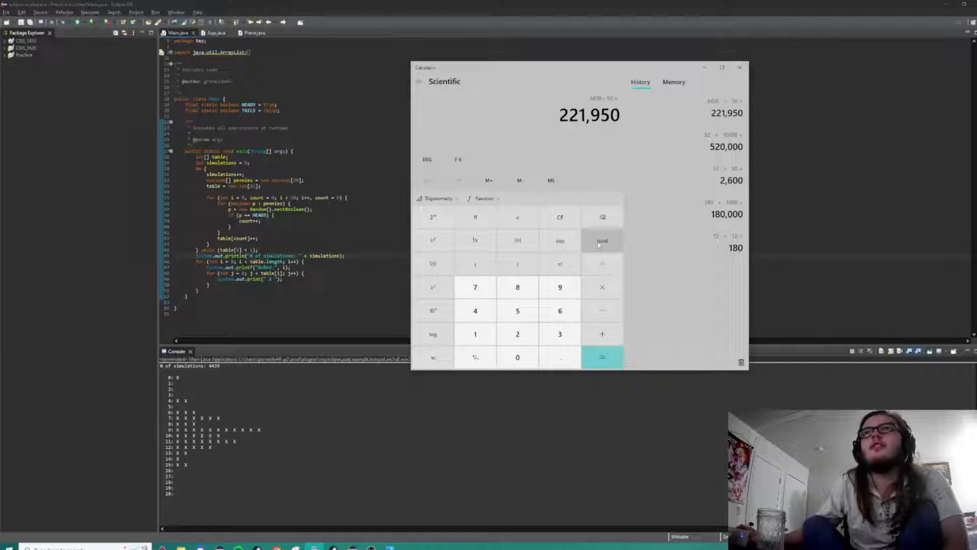
left_click(517, 334)
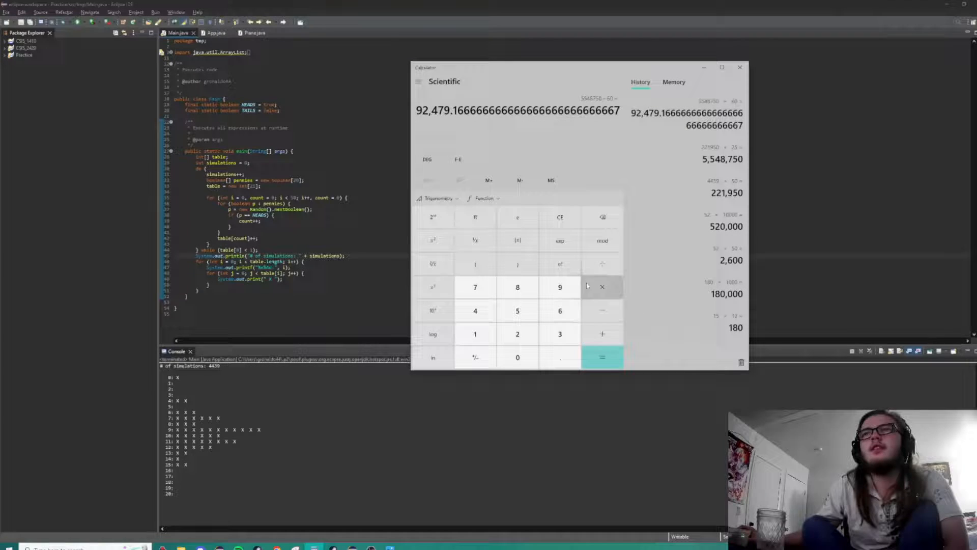
left_click(603, 358)
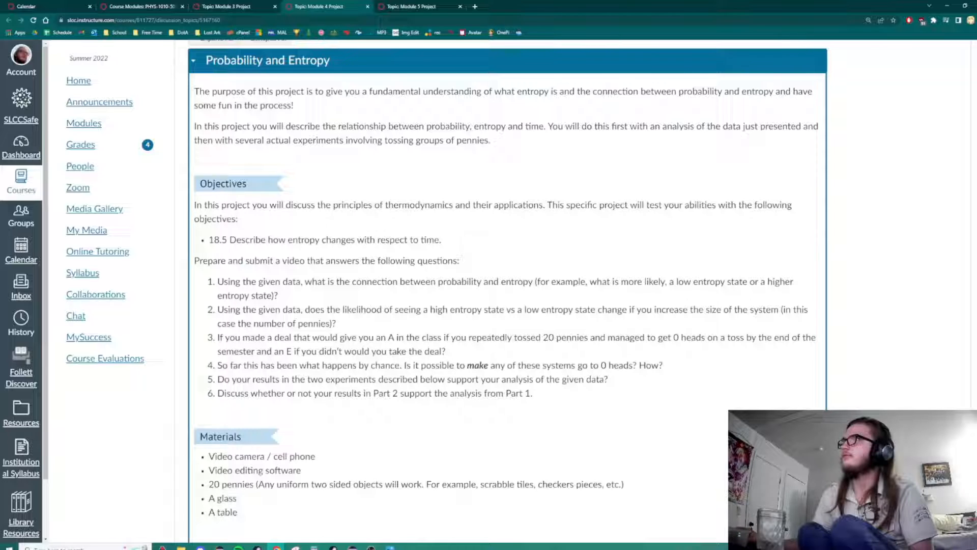
mouse_move(963, 177)
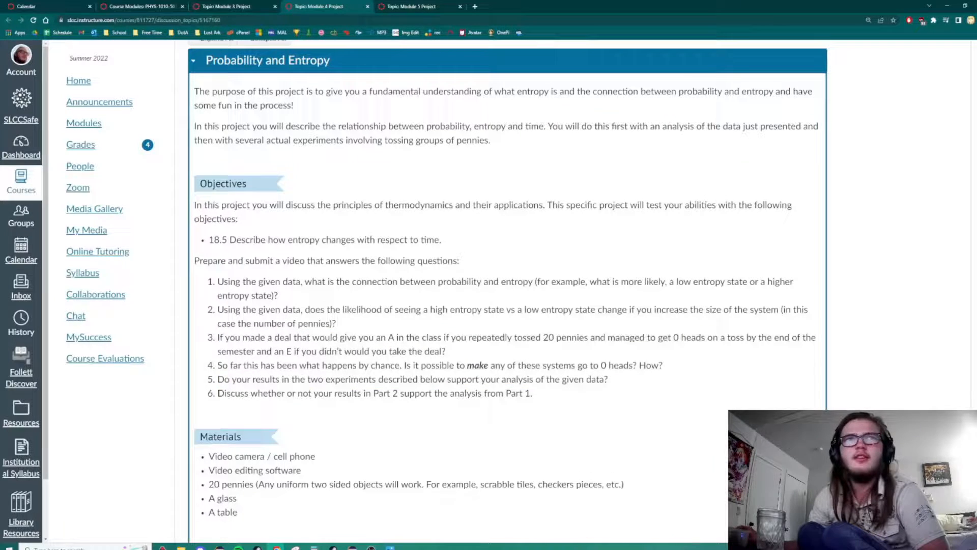
double_click(231, 393)
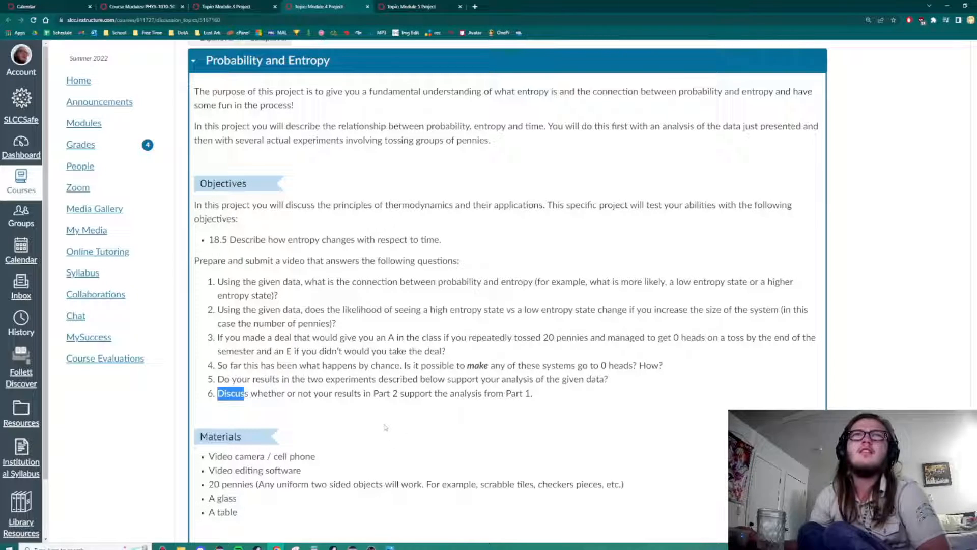
mouse_move(313, 532)
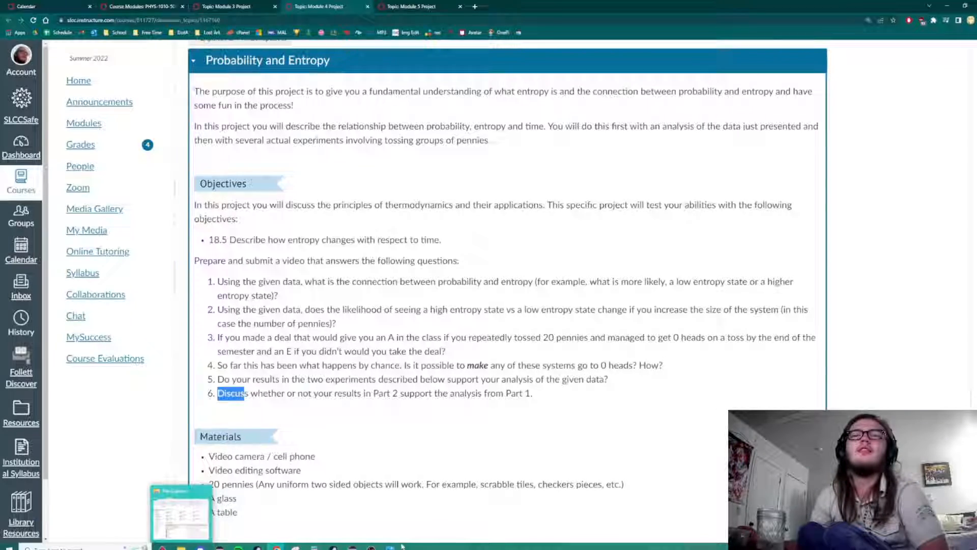
Review the 4-penny and 20-penny outcome tables, then start entering 44 in Calculator beside the 9.1745 result.
scroll("down", 3)
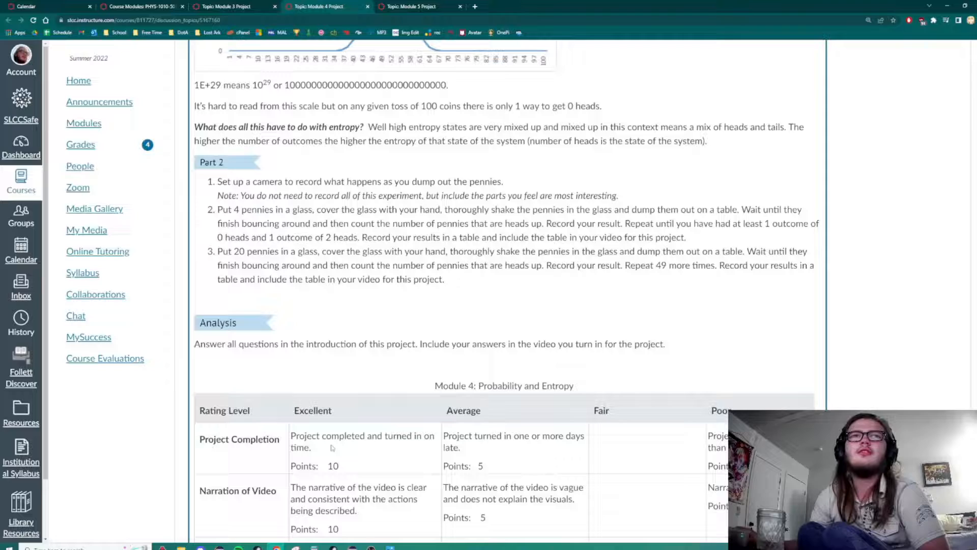
scroll("up", 3)
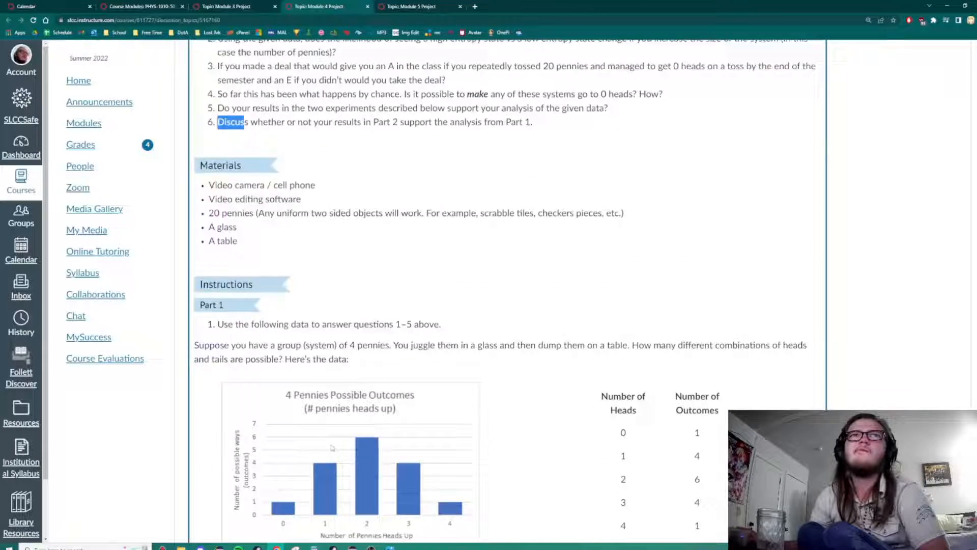
scroll("down", 3)
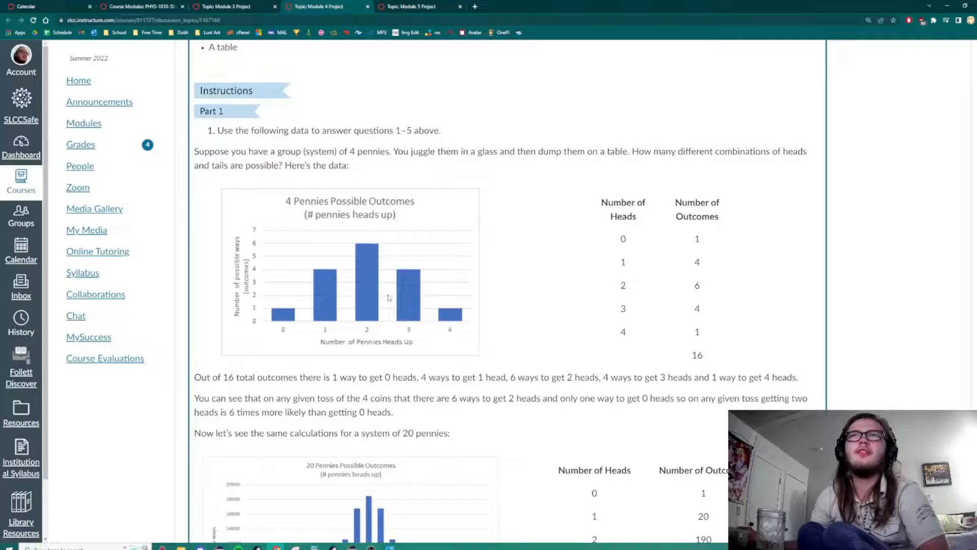
left_click_drag(623, 238, 696, 331)
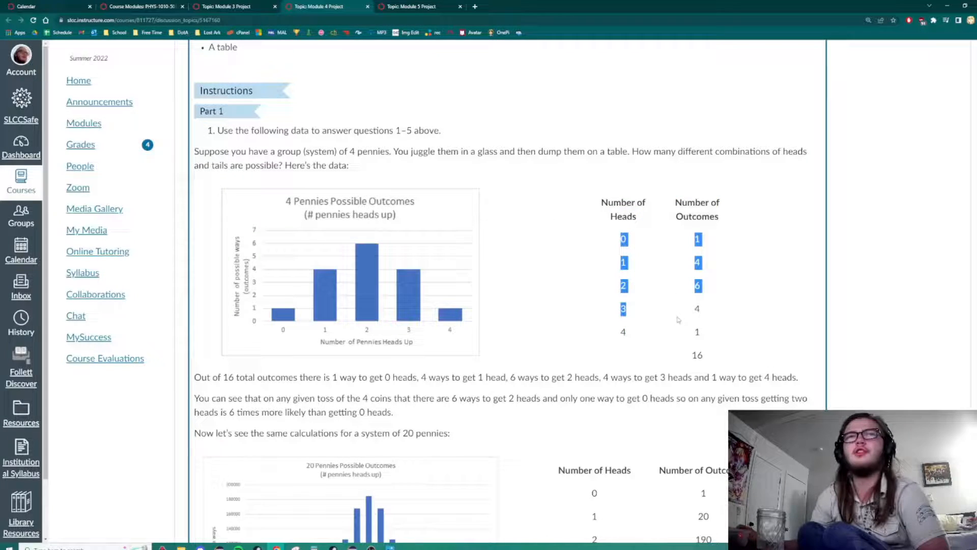
mouse_move(569, 352)
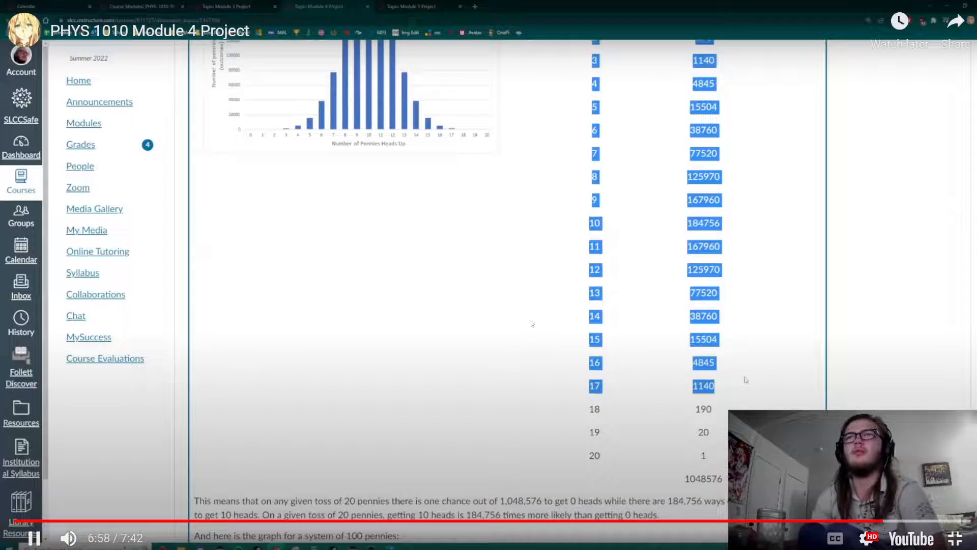
scroll("down", 3)
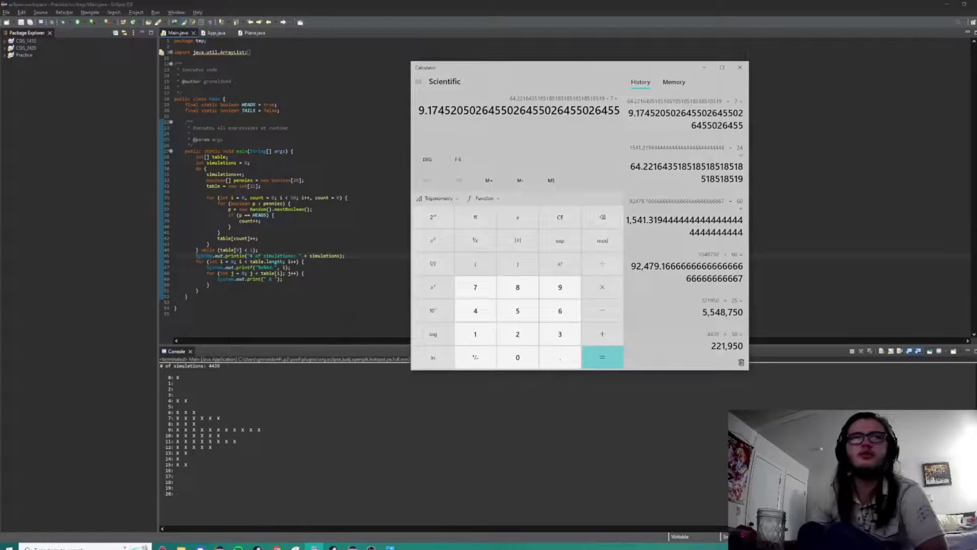
left_click(474, 310)
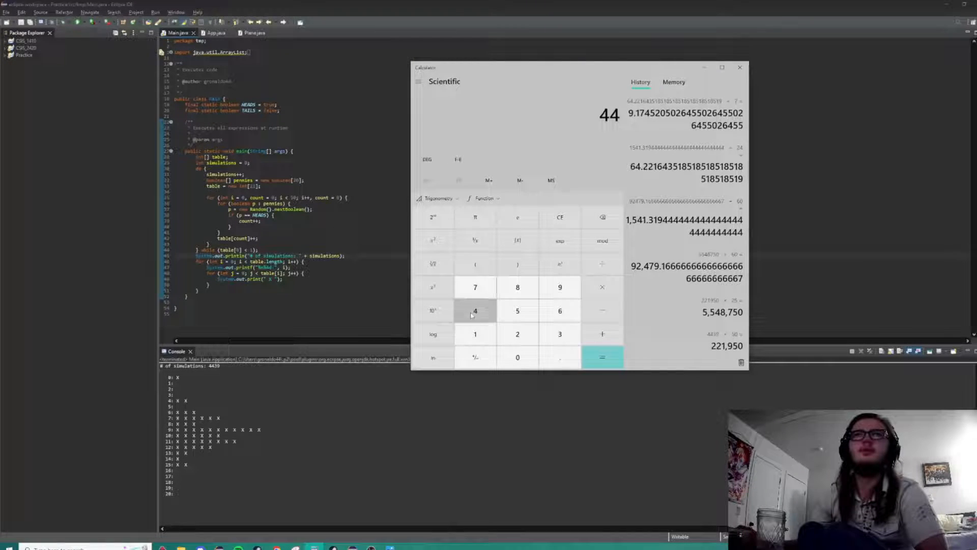